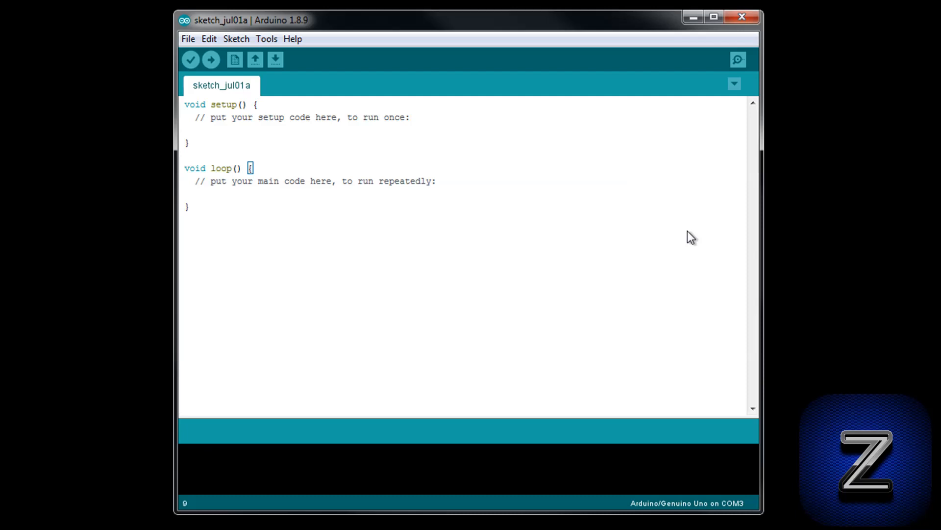
- Start adding the NewLiquidCrystal_1.5.1.zip library from Downloads via Add .ZIP Library
{"action": "left_click", "coordinate": [236, 38]}
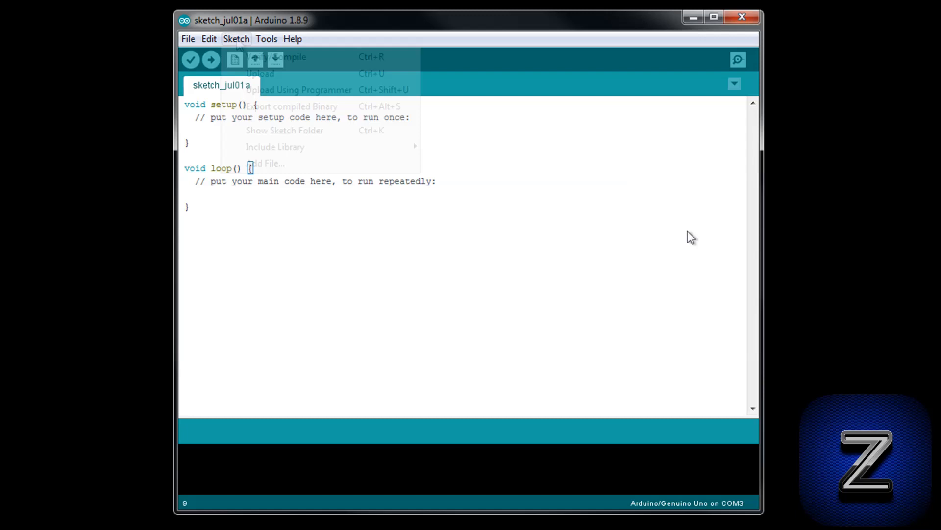
{"action": "left_click", "coordinate": [236, 39]}
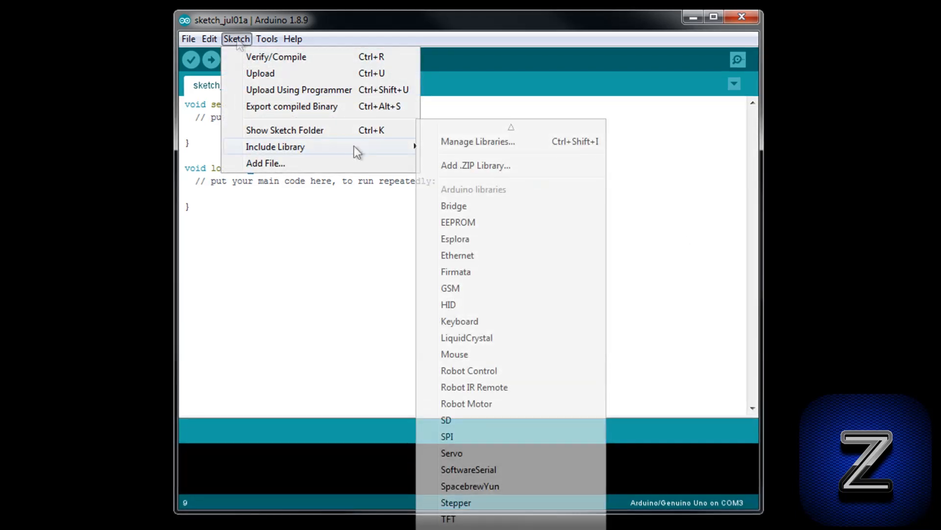
{"action": "mouse_move", "coordinate": [474, 166]}
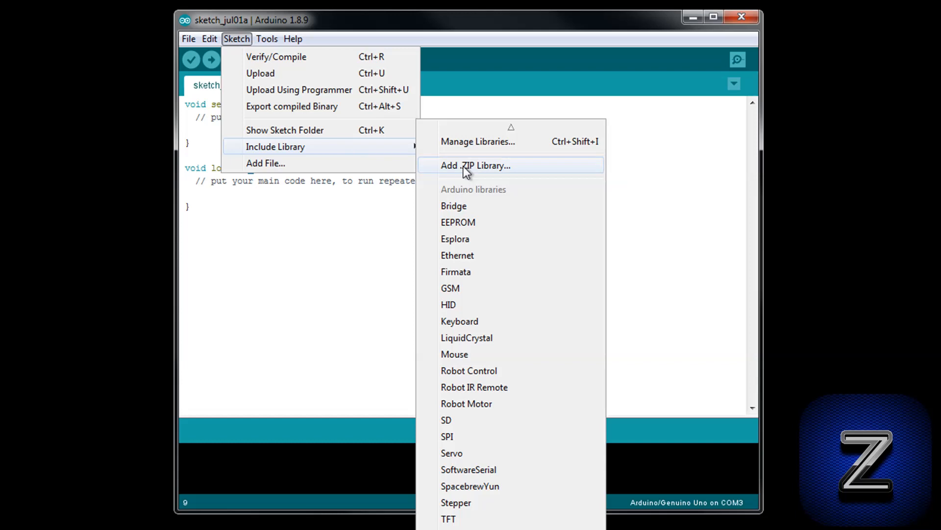
{"action": "left_click", "coordinate": [475, 166]}
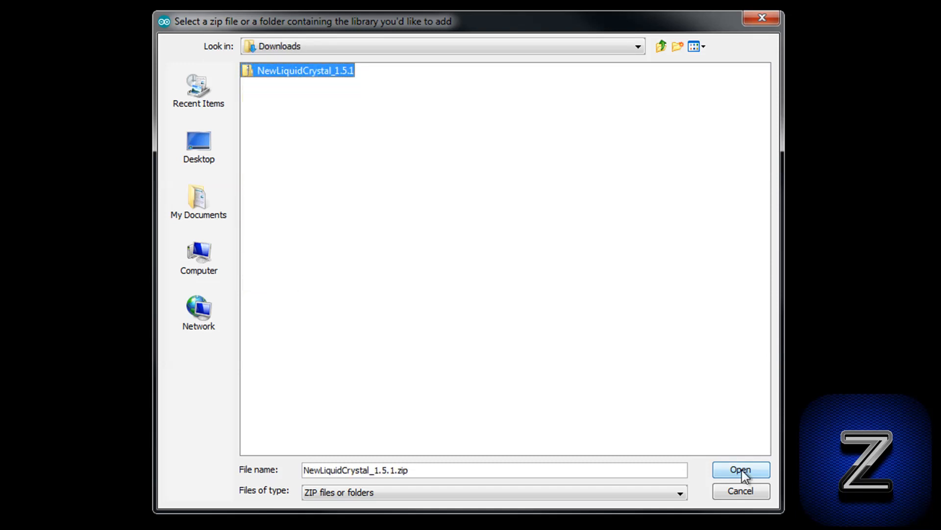
- Install NewLiquidCrystal_1.5.1 and open the LCD sketch printing BASIC and ARDUINO
{"action": "left_click", "coordinate": [740, 470]}
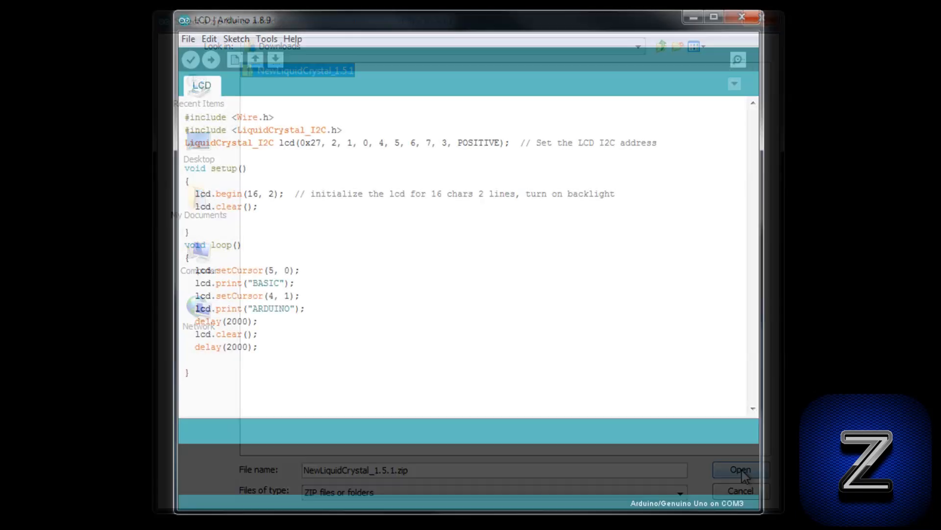
{"action": "left_click", "coordinate": [739, 470]}
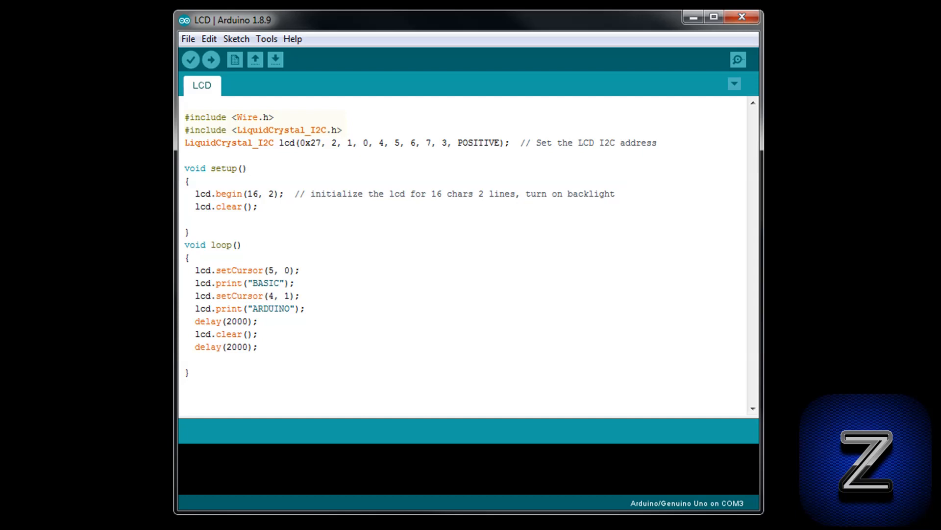
{"action": "left_click_drag", "start_coordinate": [185, 117], "coordinate": [342, 130]}
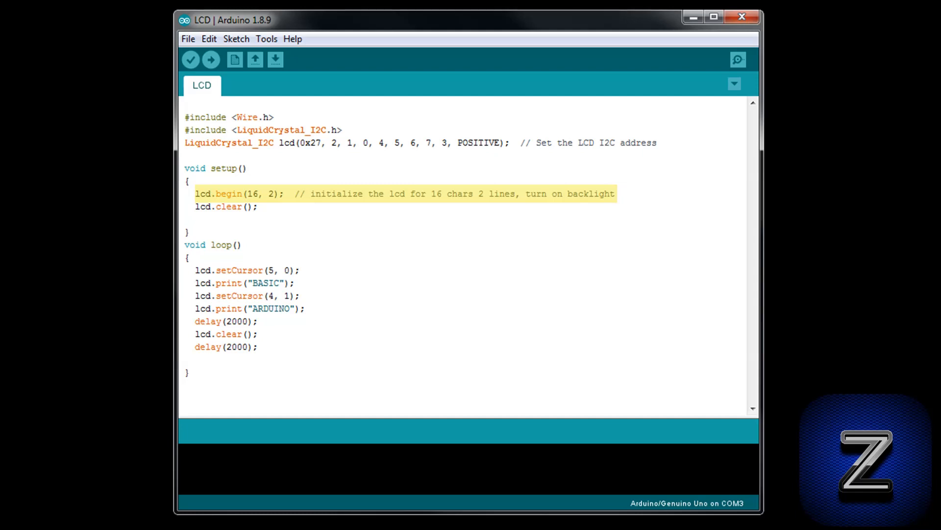
{"action": "left_click", "coordinate": [227, 207]}
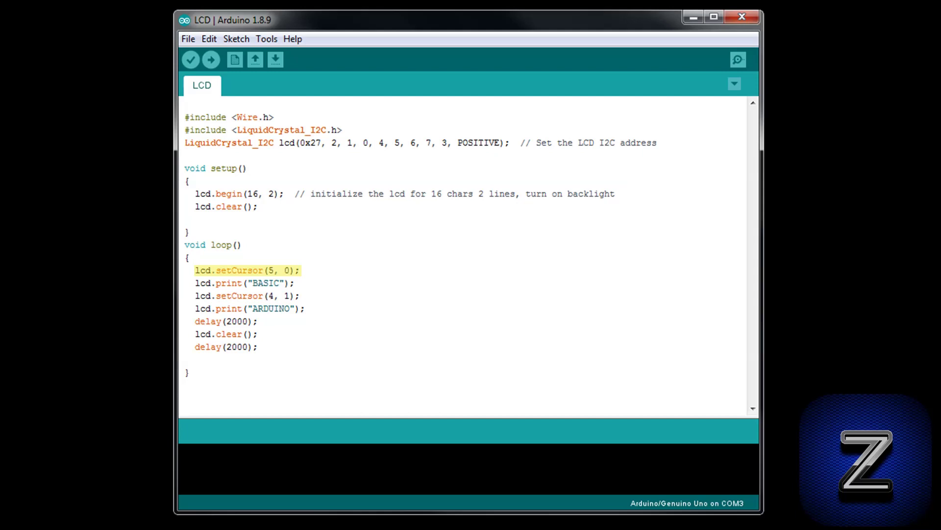
{"action": "left_click", "coordinate": [244, 283]}
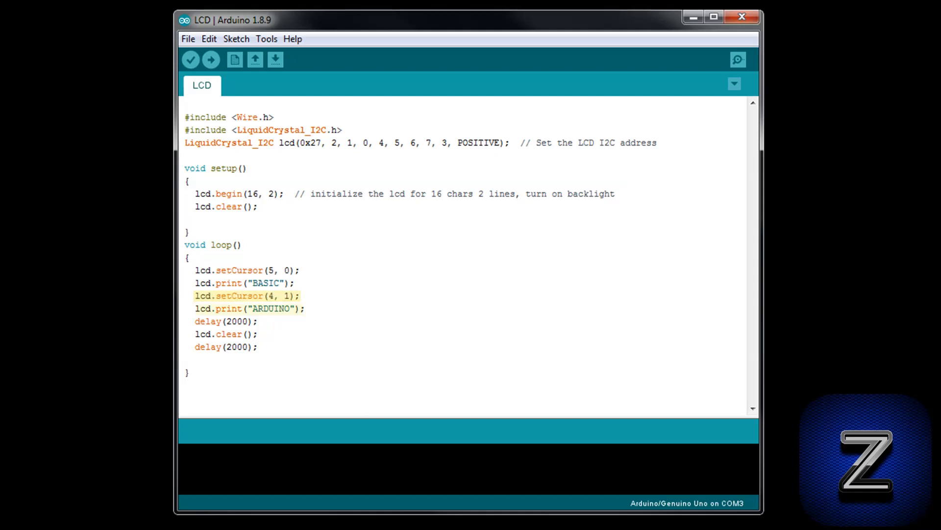
{"action": "left_click", "coordinate": [249, 308]}
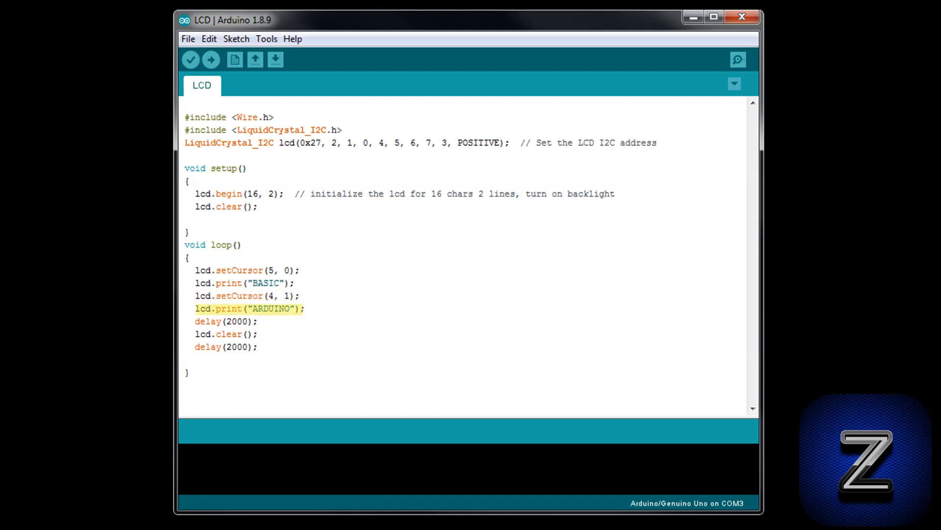